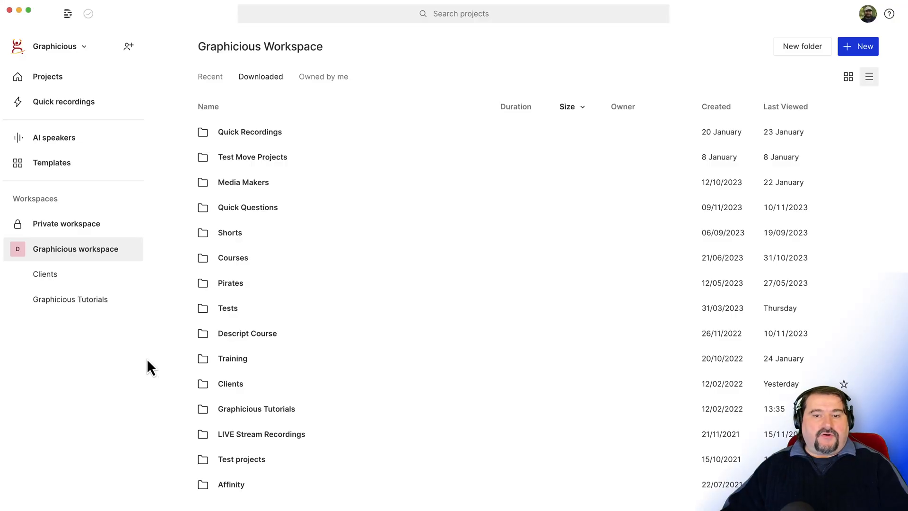
pyautogui.moveTo(112, 246)
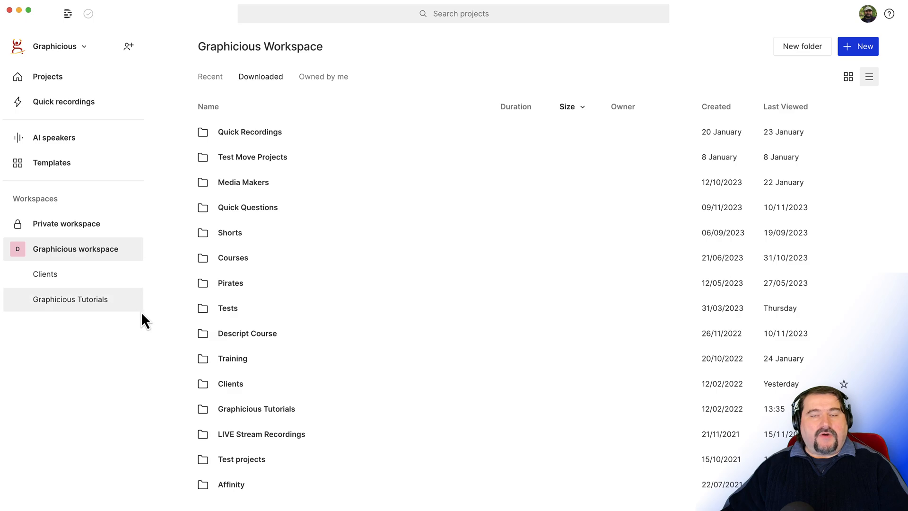
pyautogui.moveTo(47, 77)
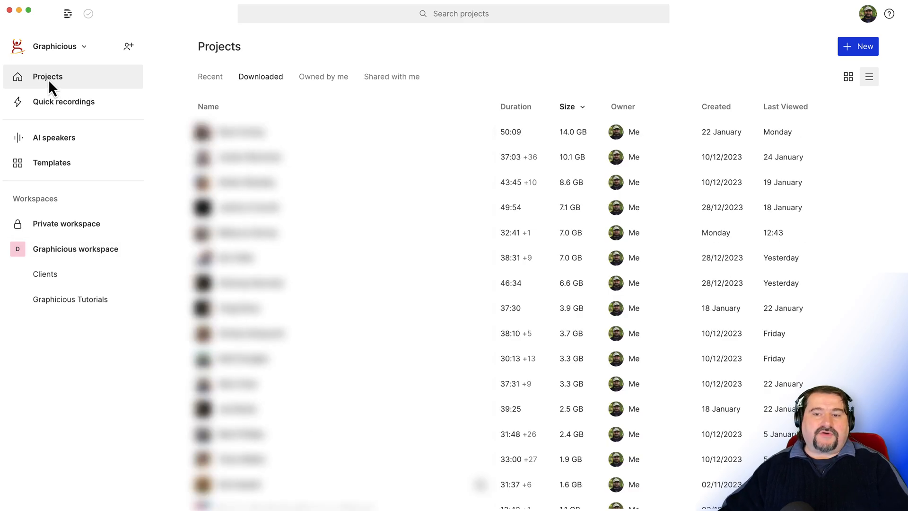
# View the Recent projects tab, then the projects downloaded to this Mac.
pyautogui.click(209, 76)
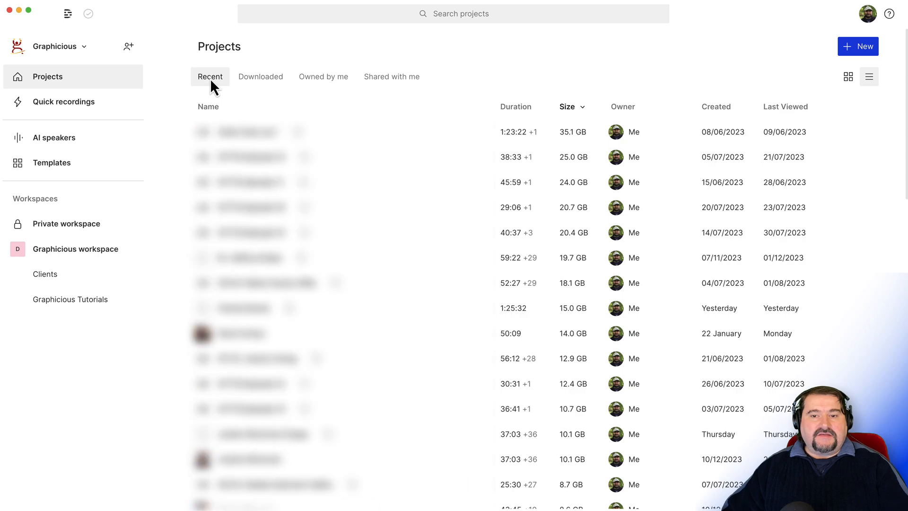
pyautogui.click(261, 77)
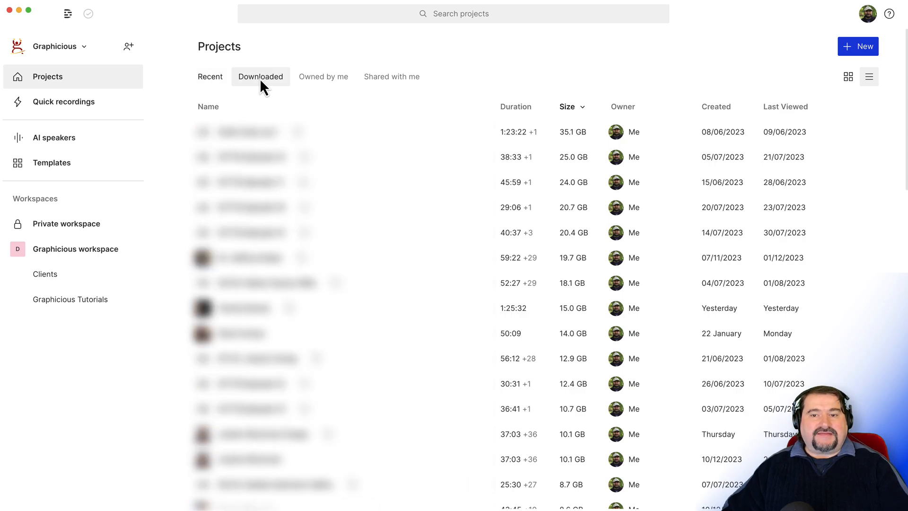
# Sort the Downloaded list by size, largest first, with the 14.0 GB project on top.
pyautogui.click(323, 77)
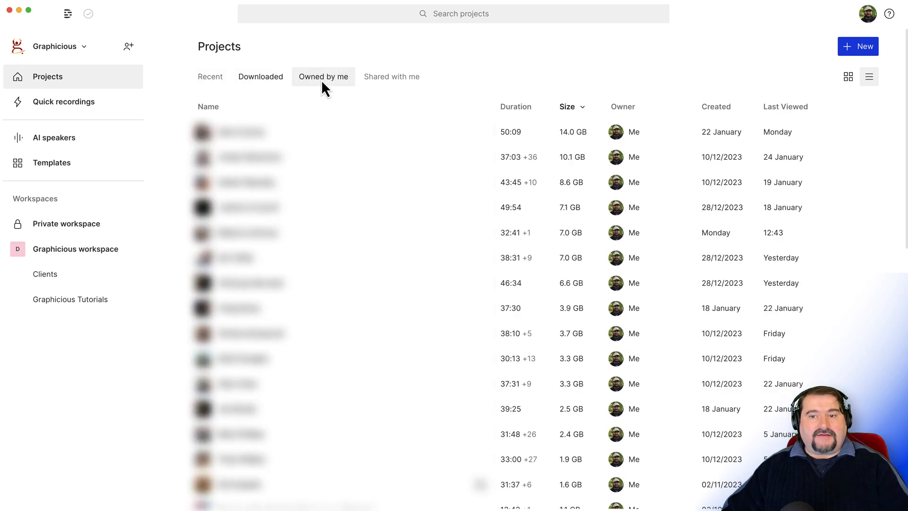
pyautogui.moveTo(330, 90)
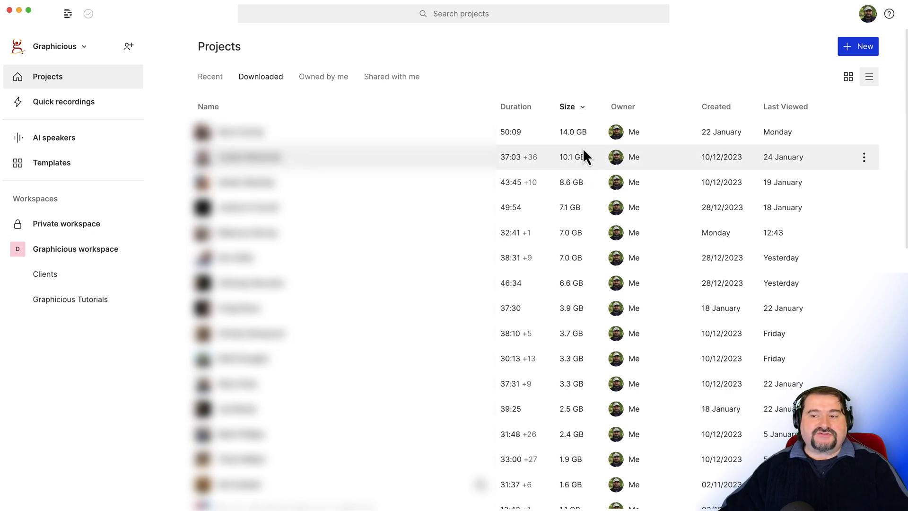
pyautogui.moveTo(579, 258)
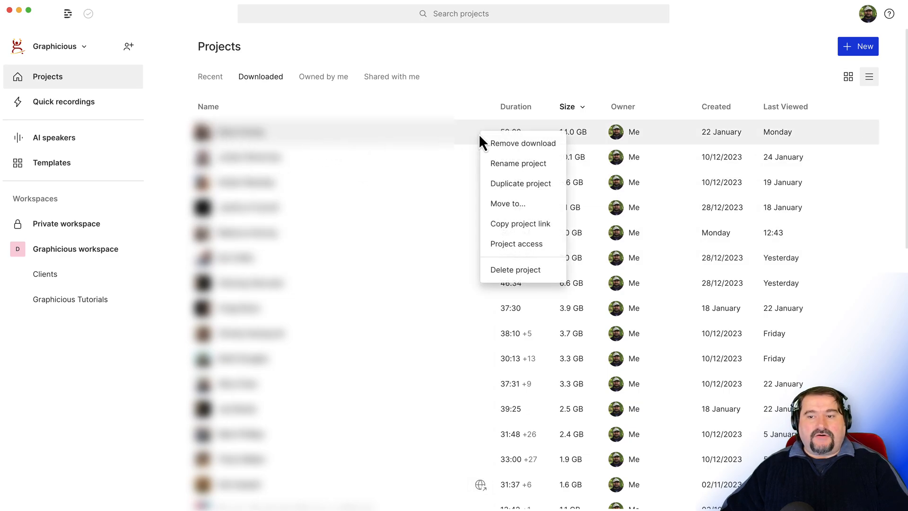
pyautogui.moveTo(496, 149)
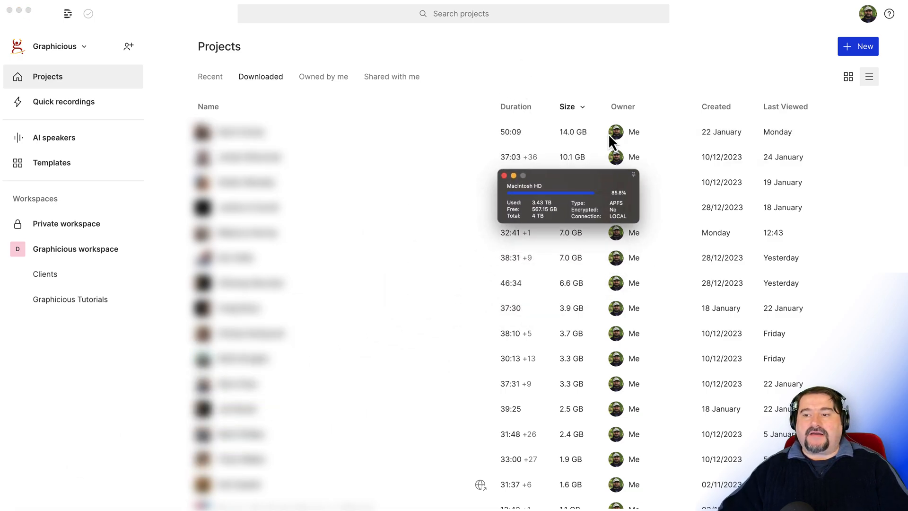
# Move the Mac disk space widget to the top right beside the projects list.
pyautogui.moveTo(568, 175); pyautogui.dragTo(701, 41)
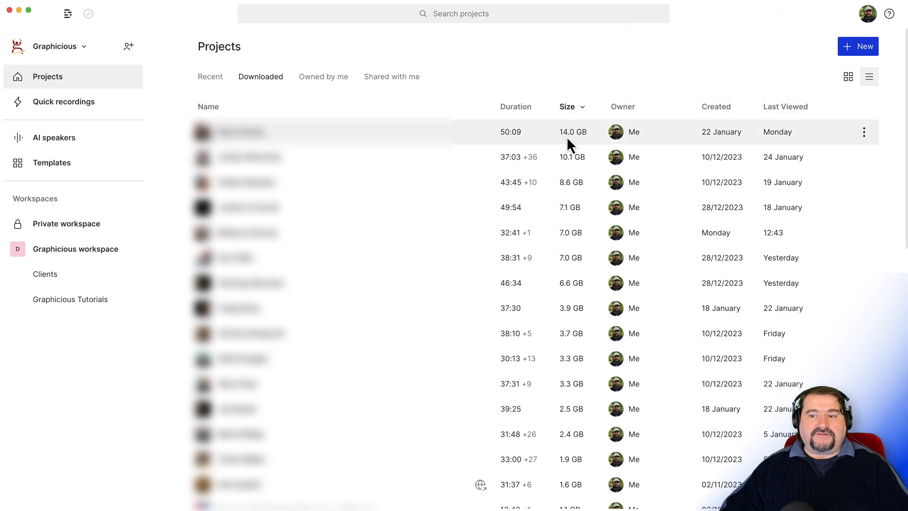
pyautogui.moveTo(574, 167)
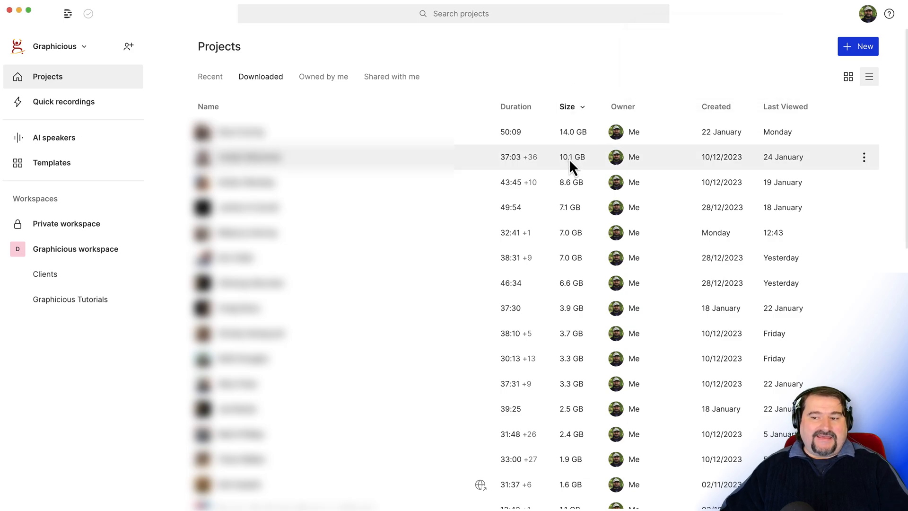
pyautogui.moveTo(570, 257)
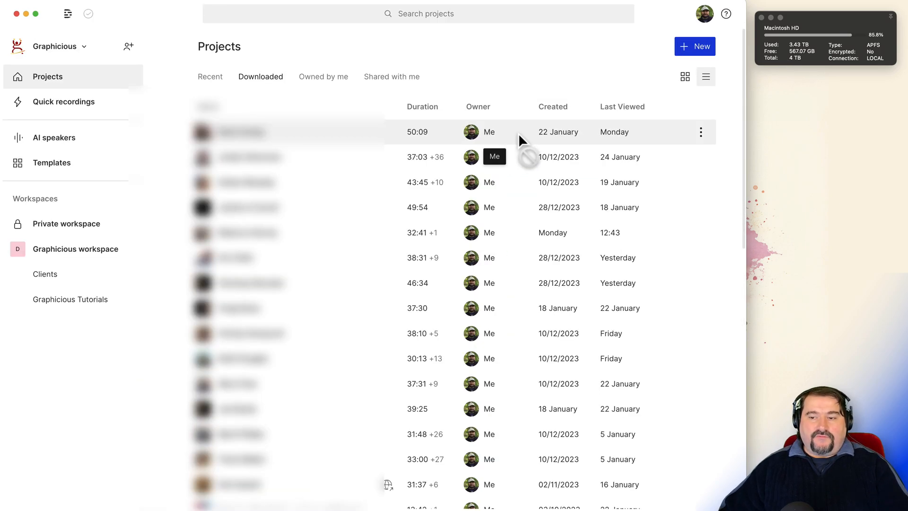
# Remove the local downloads of the 14.0 GB, 10.1 GB and 8.6 GB projects.
pyautogui.click(700, 131)
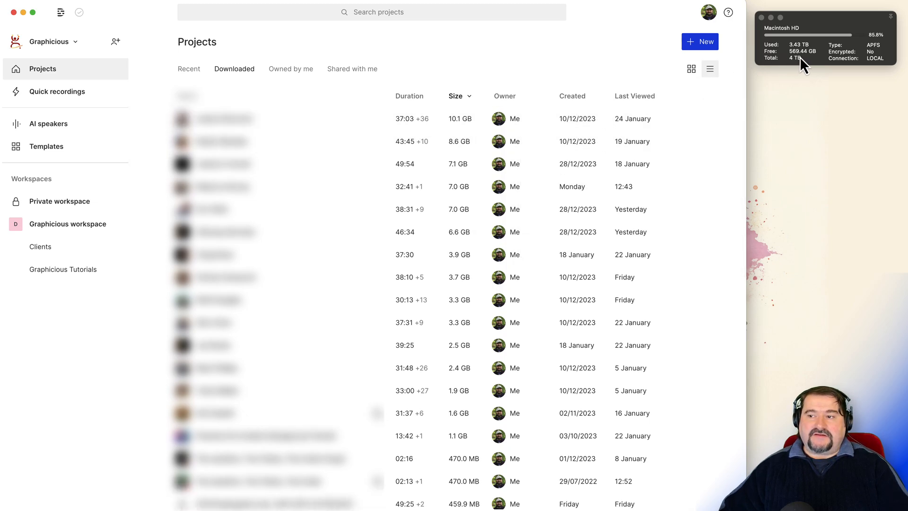
pyautogui.rightClick(371, 119)
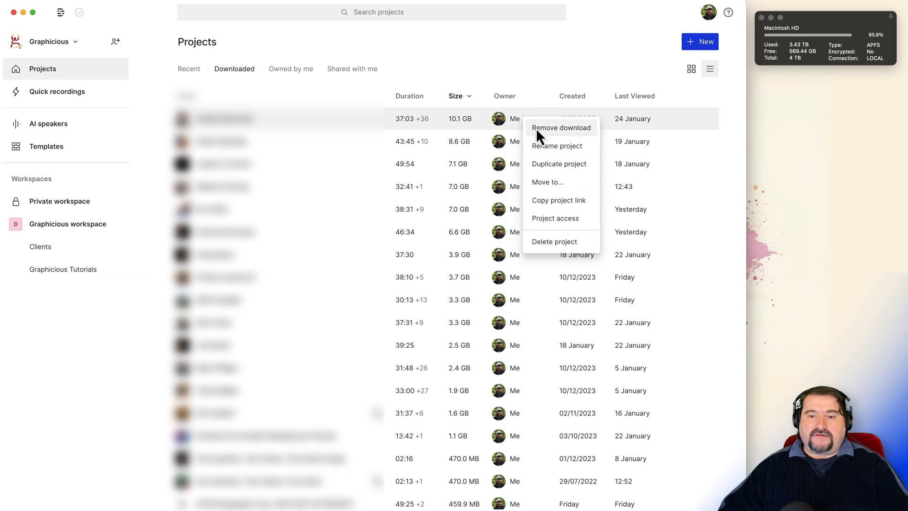
pyautogui.click(560, 127)
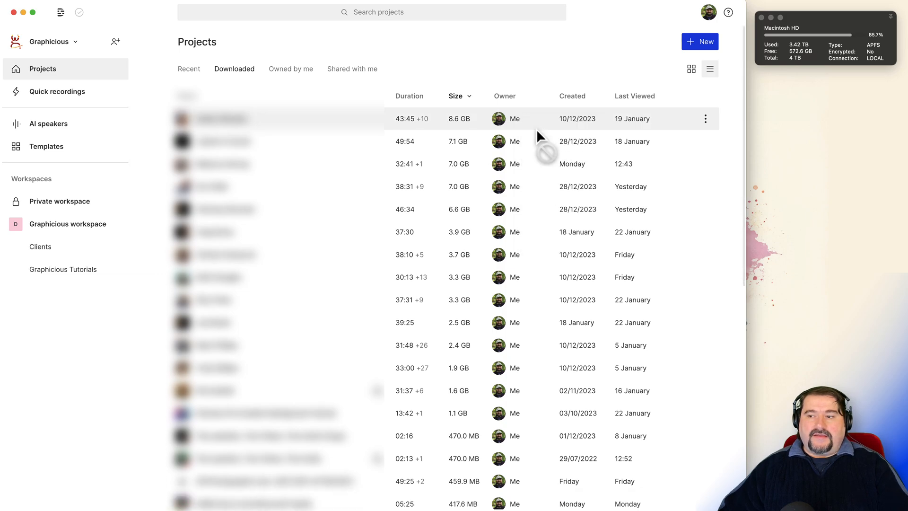
pyautogui.click(705, 119)
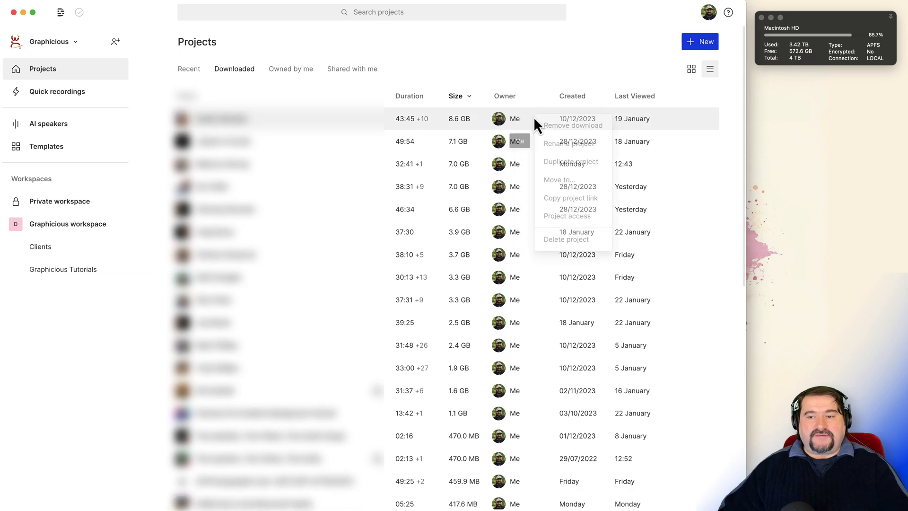
pyautogui.click(572, 125)
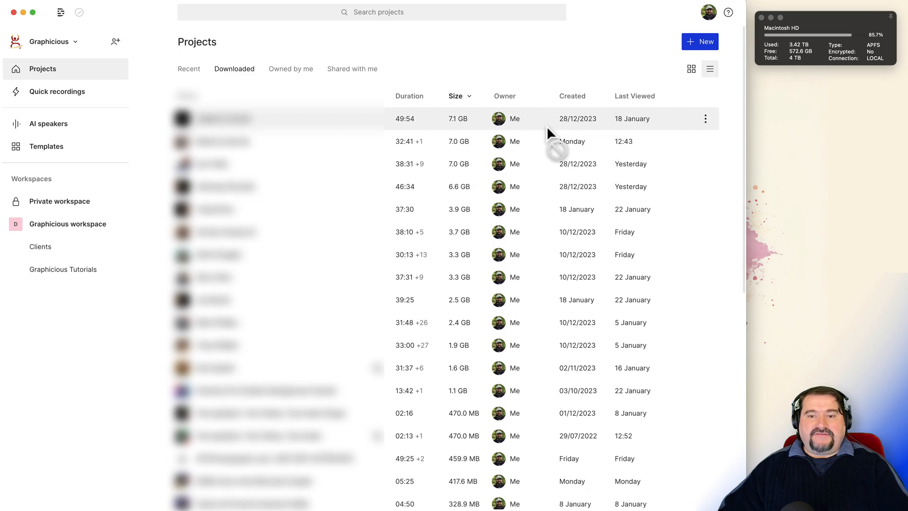
pyautogui.moveTo(573, 129)
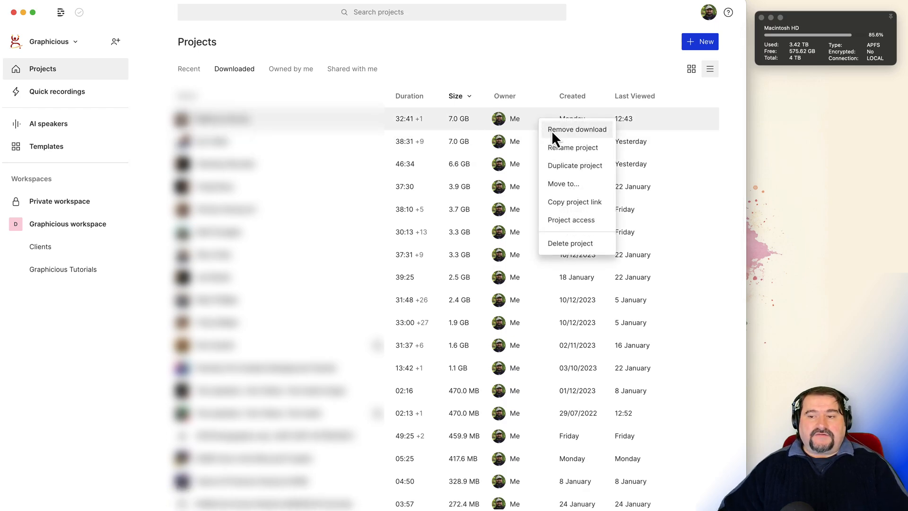
# Remove the local downloads of the 7.0 GB and 6.6 GB projects.
pyautogui.click(577, 129)
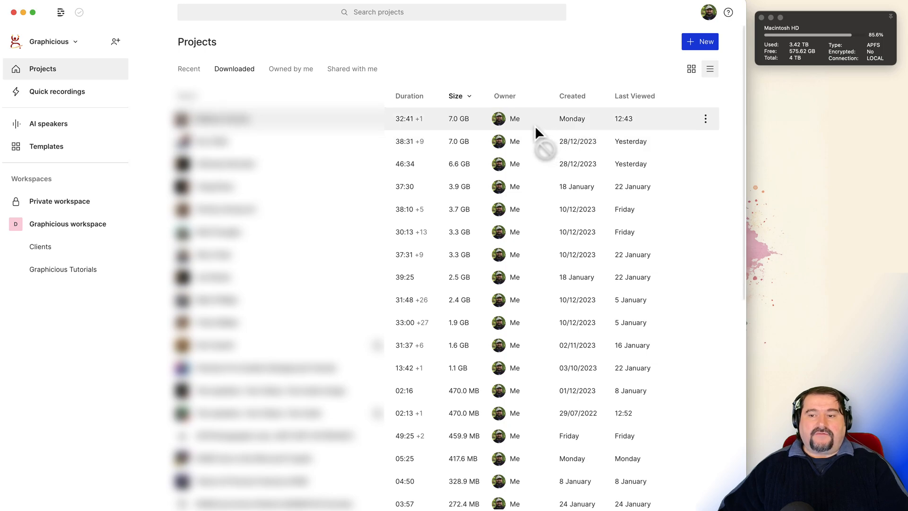
pyautogui.scroll(-3)
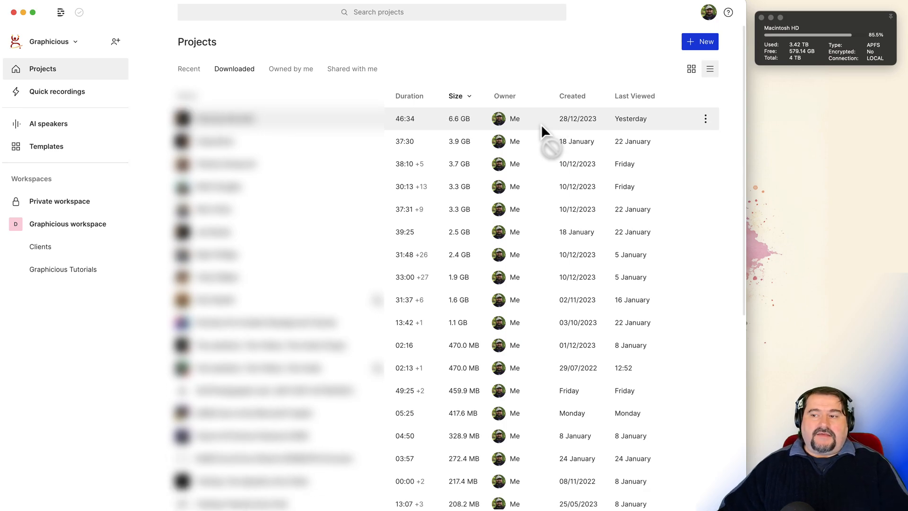
pyautogui.click(705, 119)
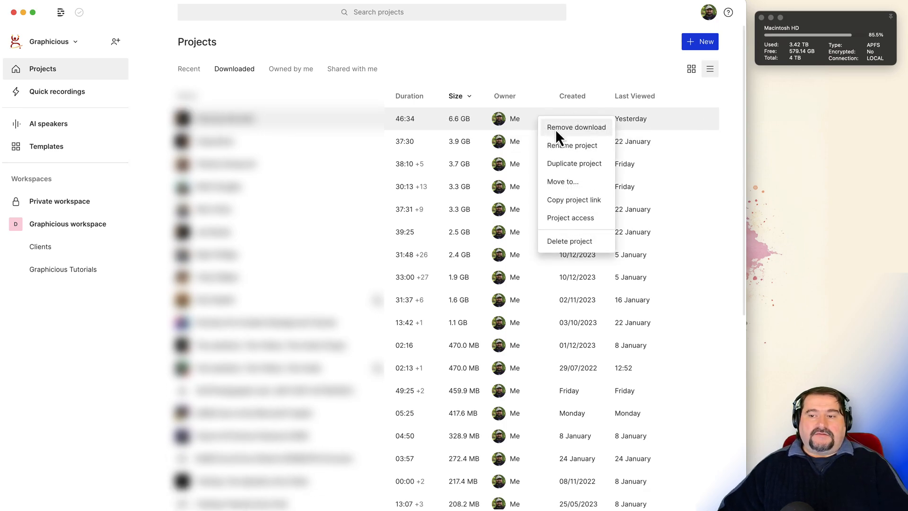
pyautogui.click(575, 127)
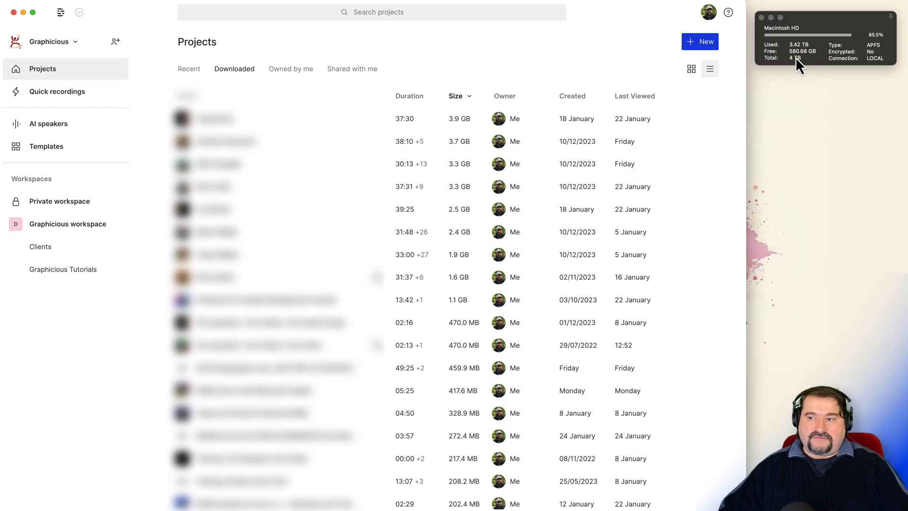
pyautogui.moveTo(607, 74)
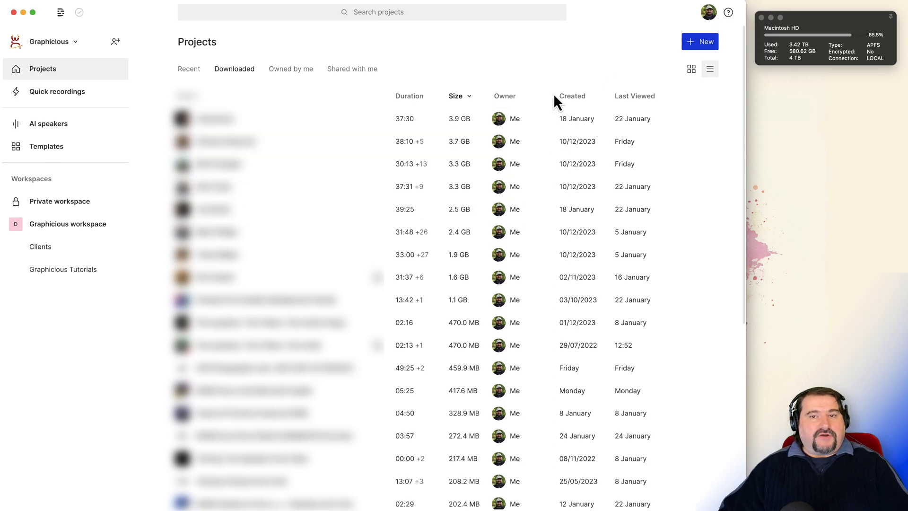
pyautogui.moveTo(560, 86)
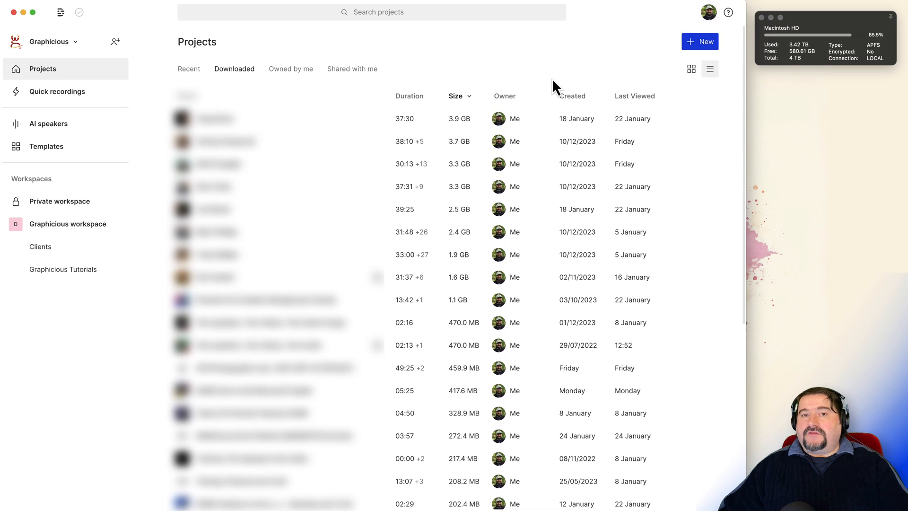